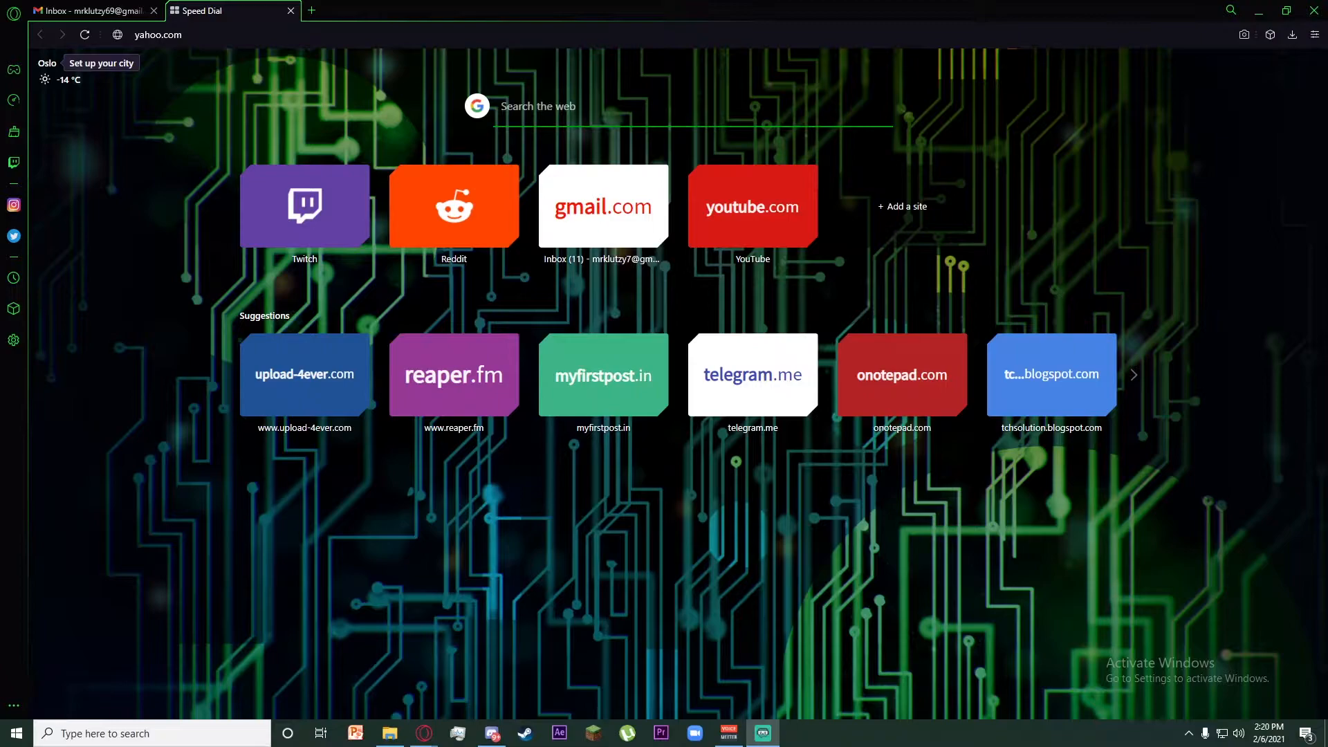
mouse_move(454, 226)
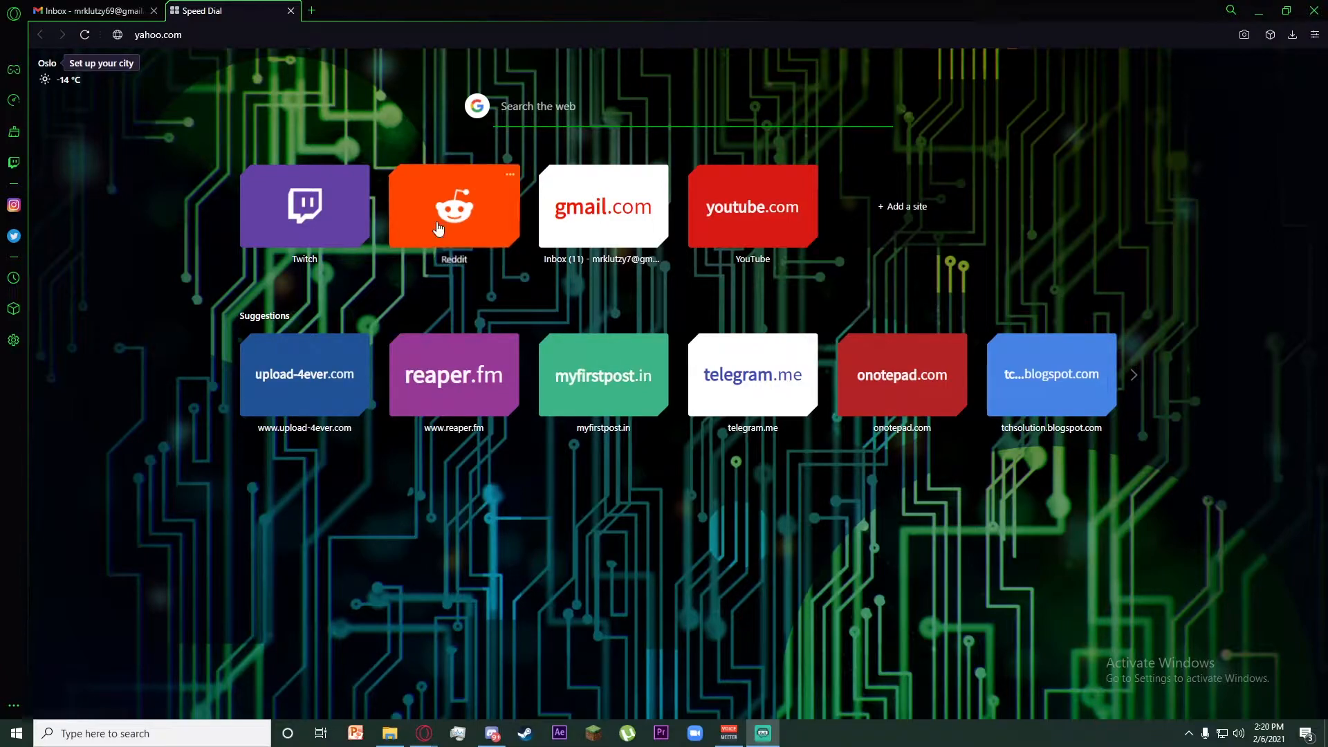
mouse_move(307, 78)
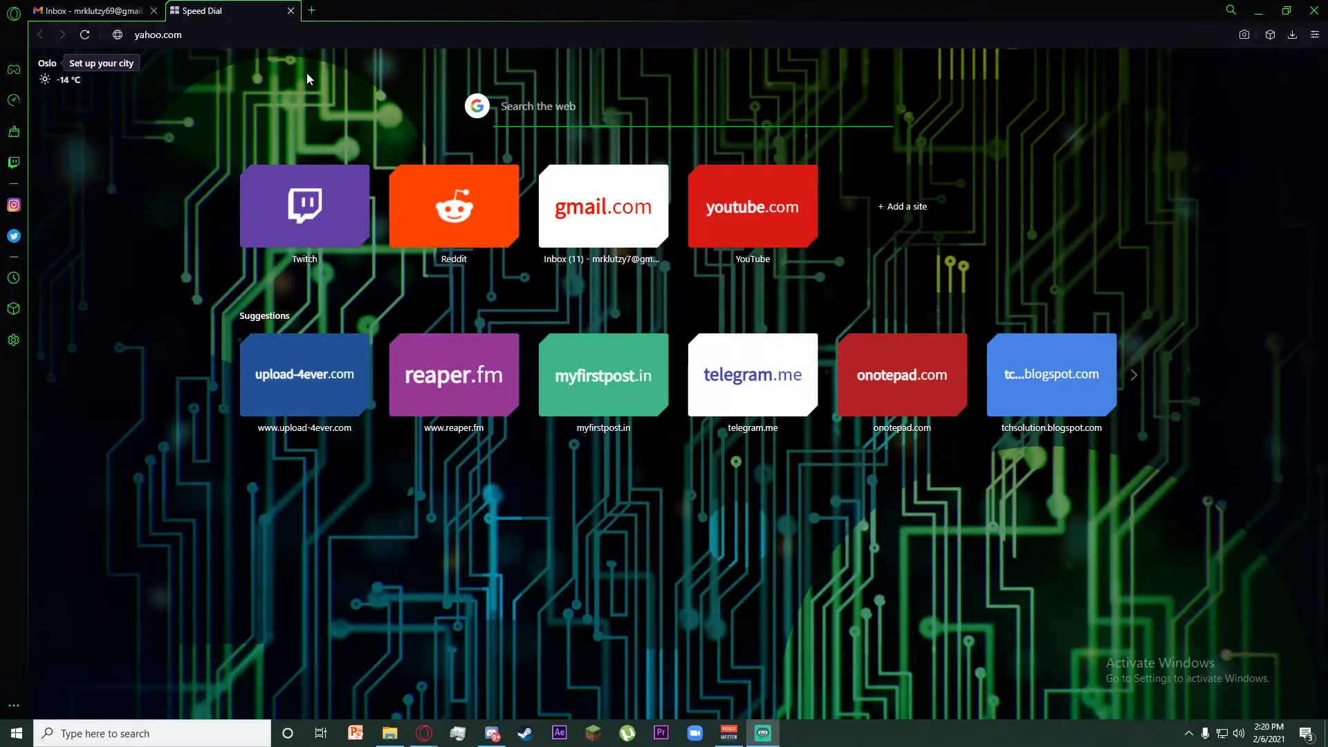
mouse_move(321, 89)
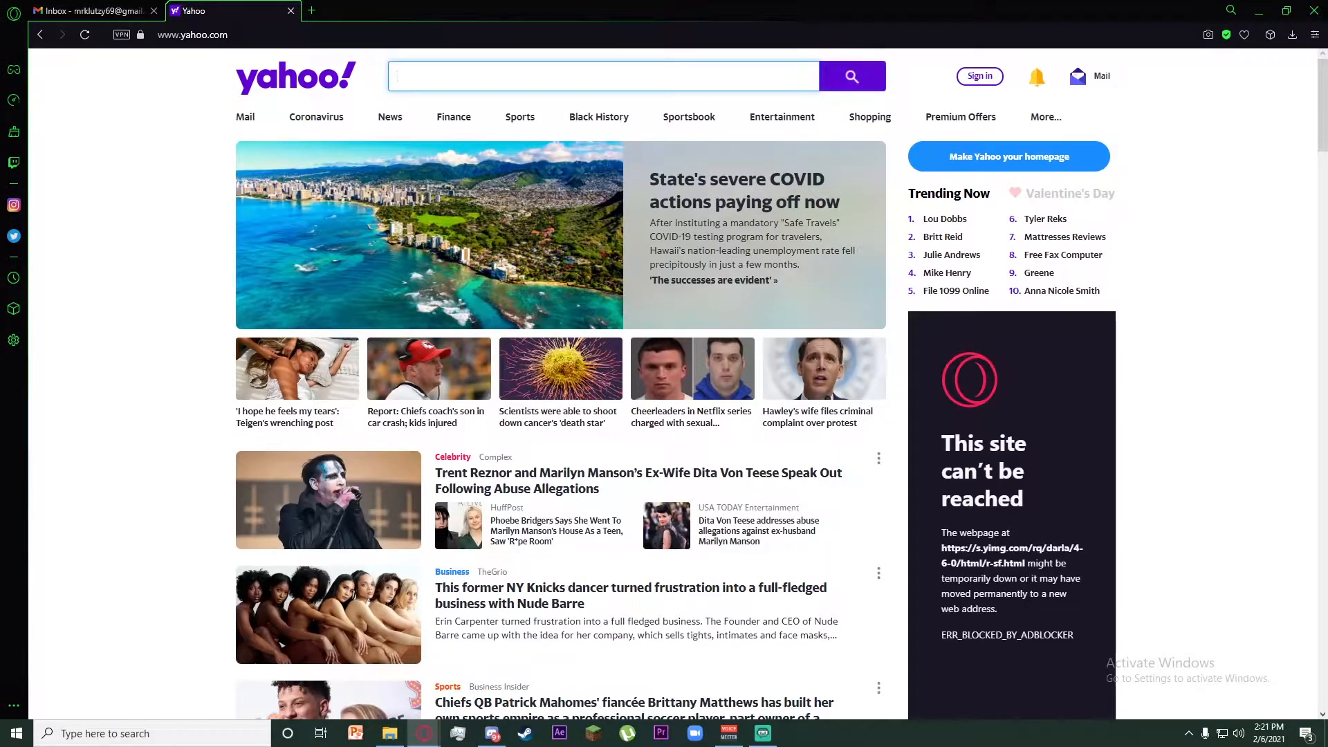
mouse_move(946, 272)
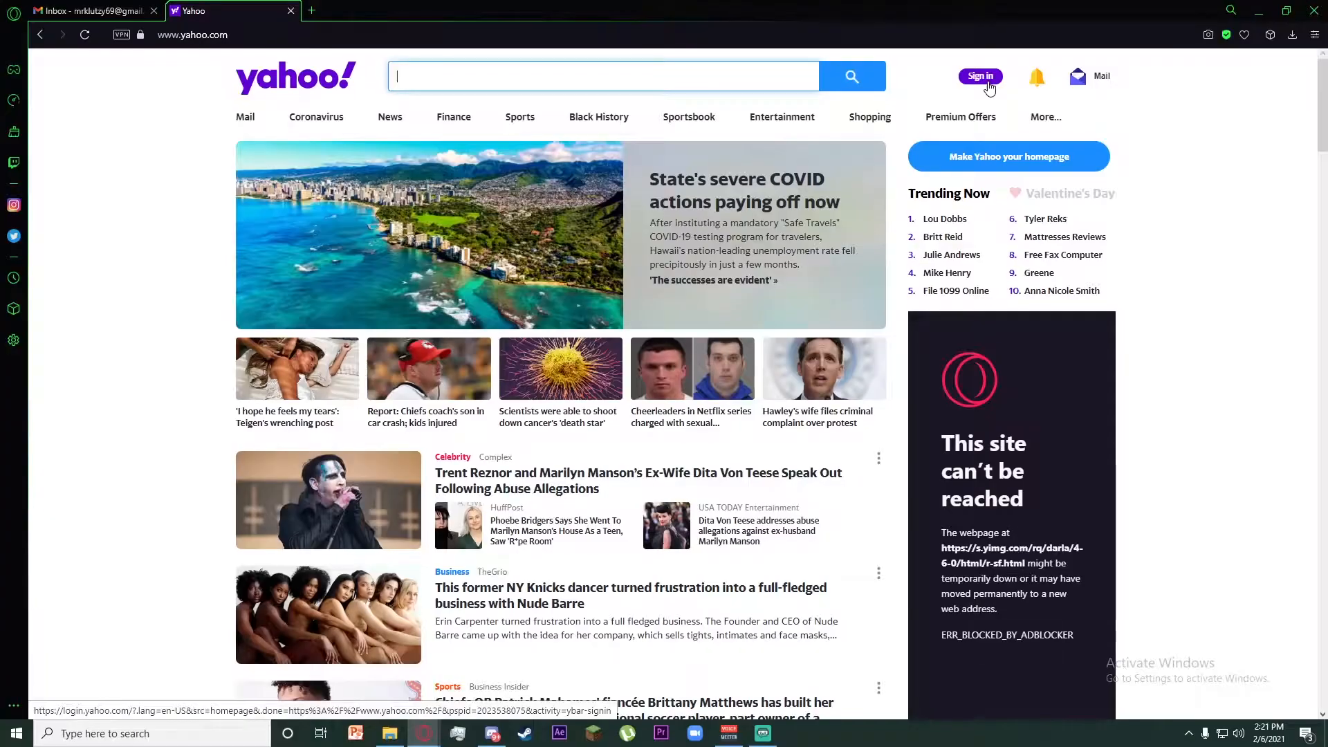
- Go to the Yahoo sign-in page from the homepage's Sign in button
left_click(980, 76)
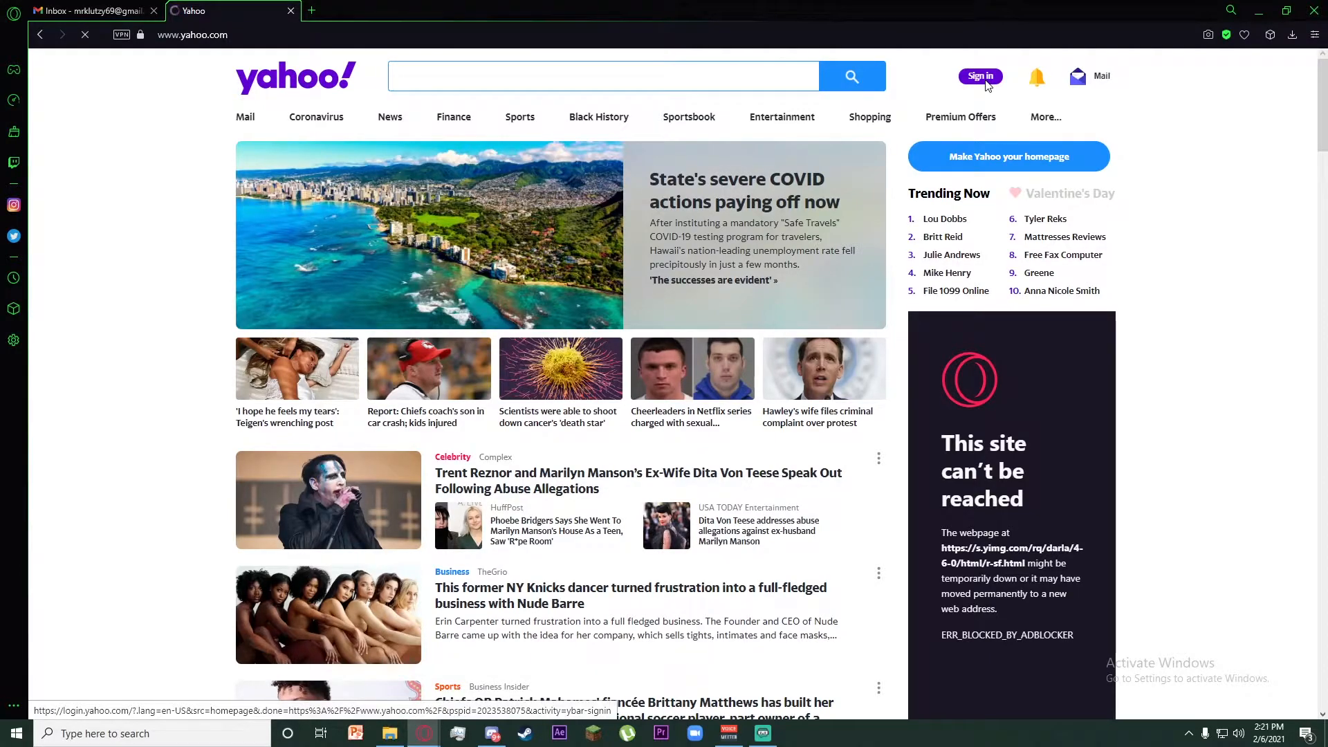
left_click(980, 77)
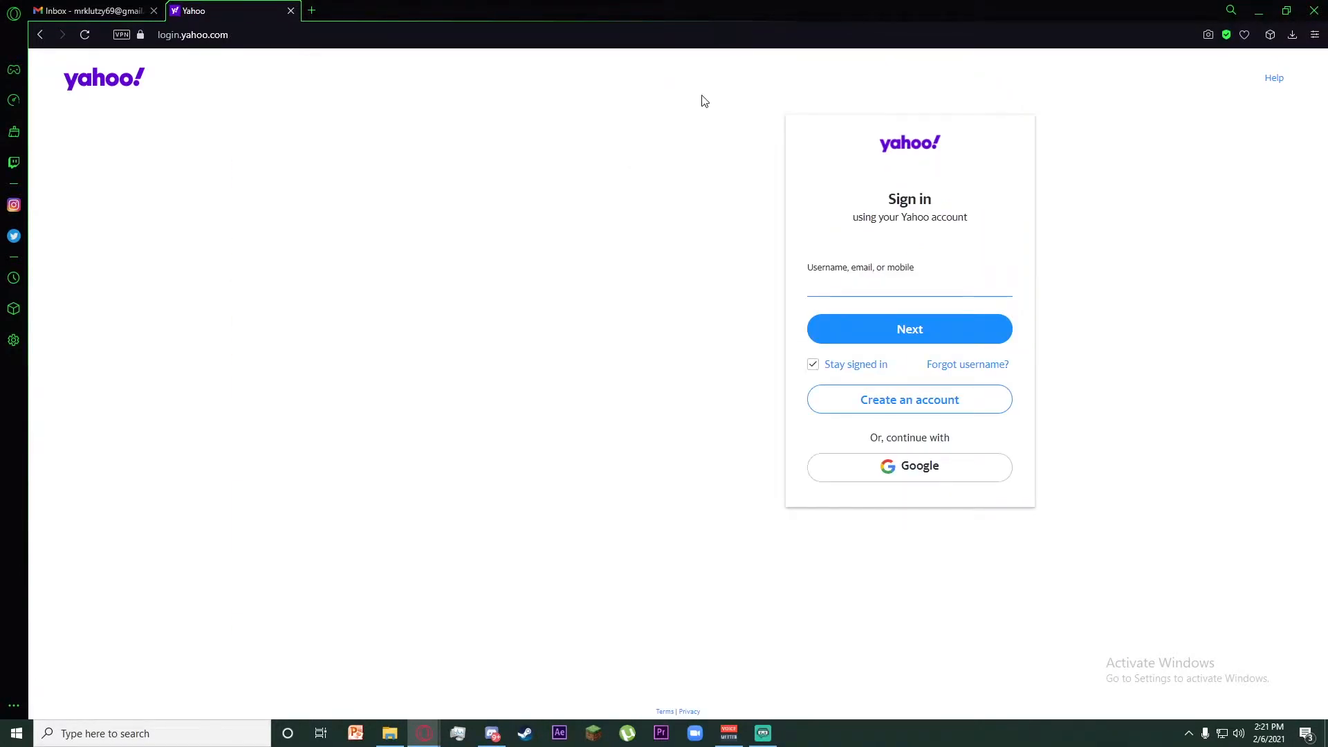
- Enter the account email in the 'Username, email, or mobile' field
left_click(909, 284)
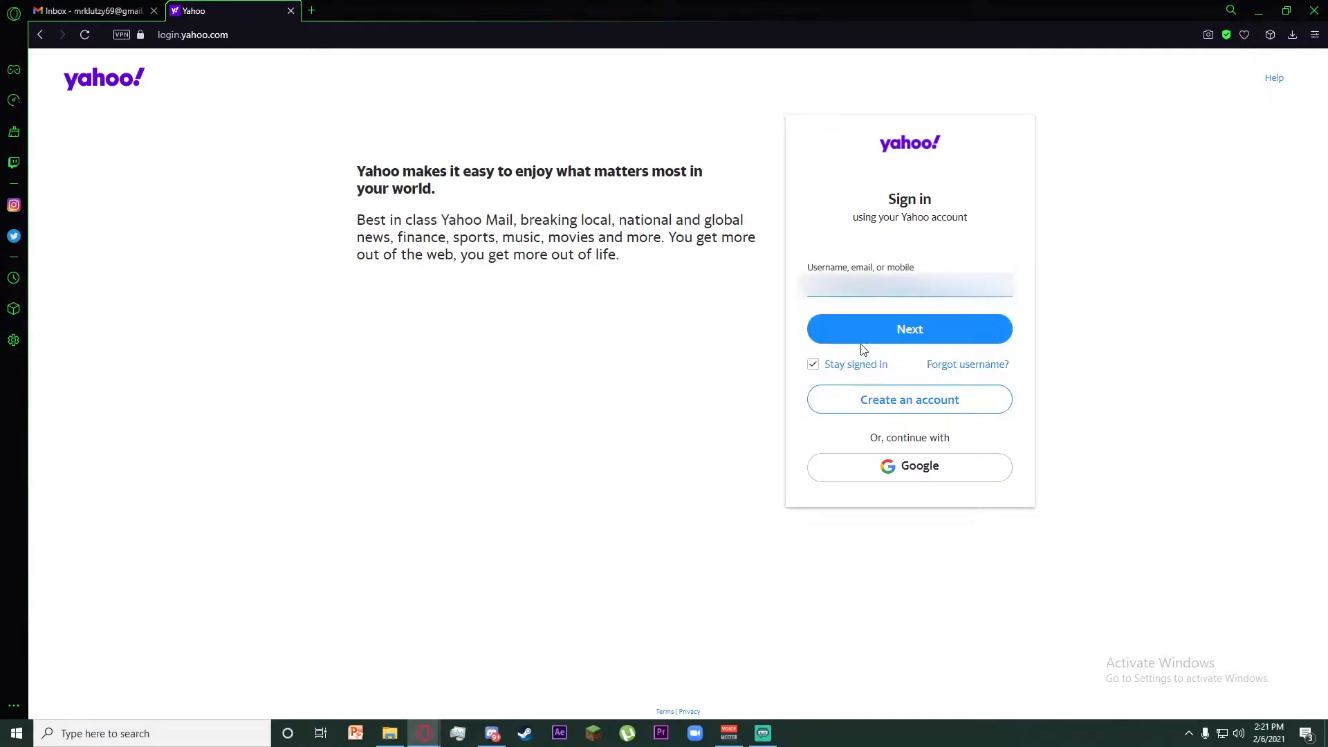
mouse_move(1093, 274)
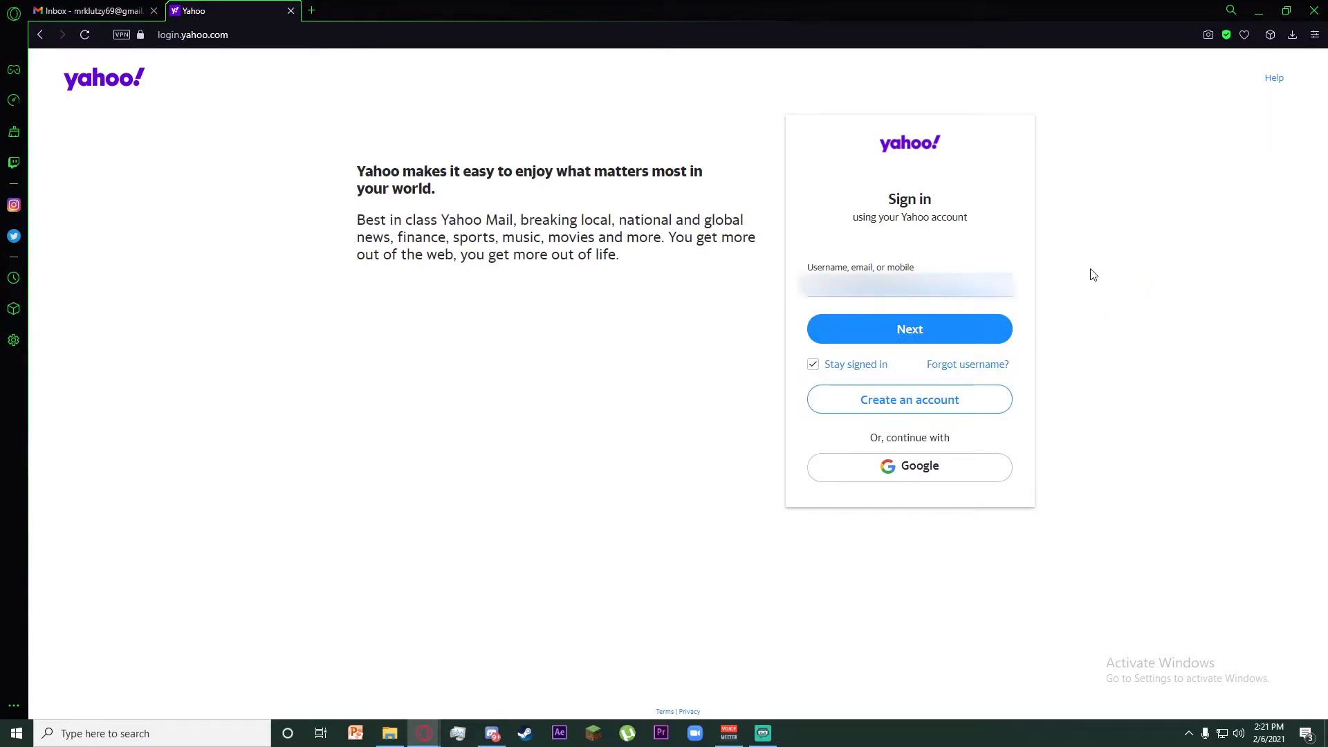
mouse_move(1080, 284)
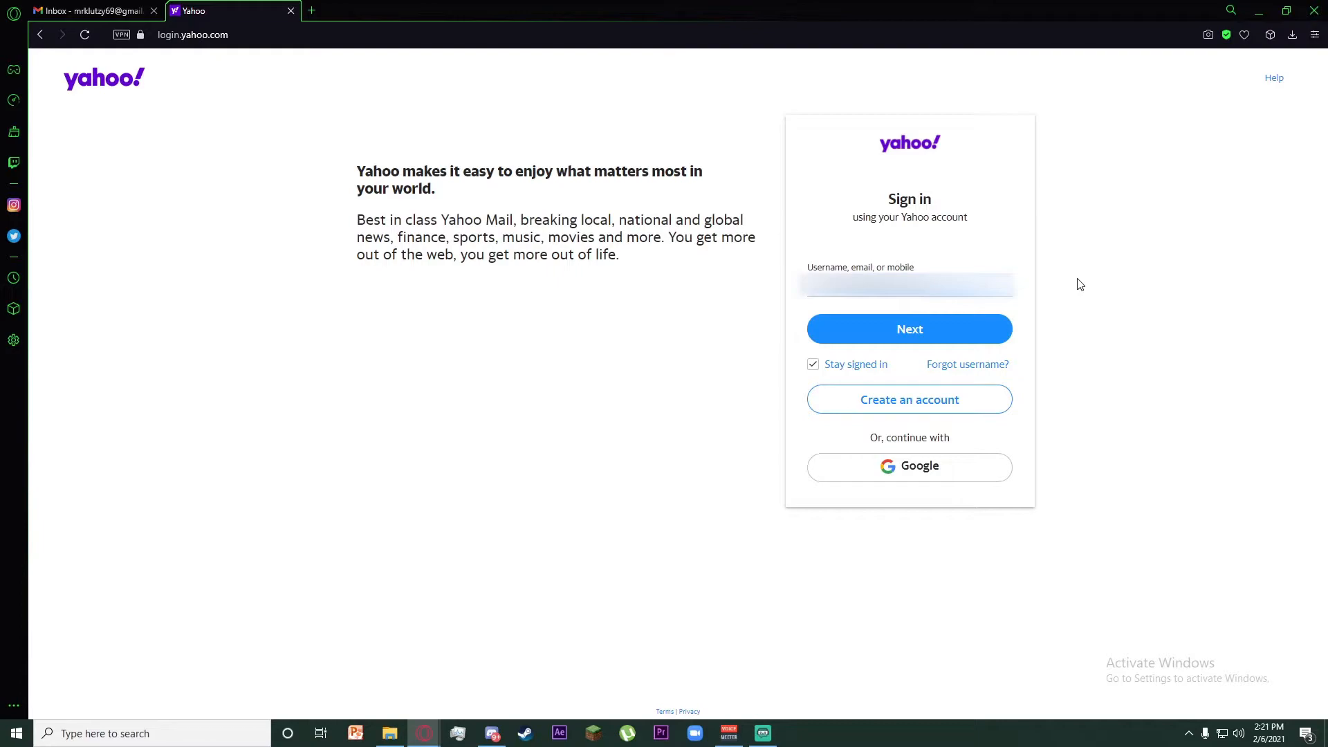
mouse_move(932, 328)
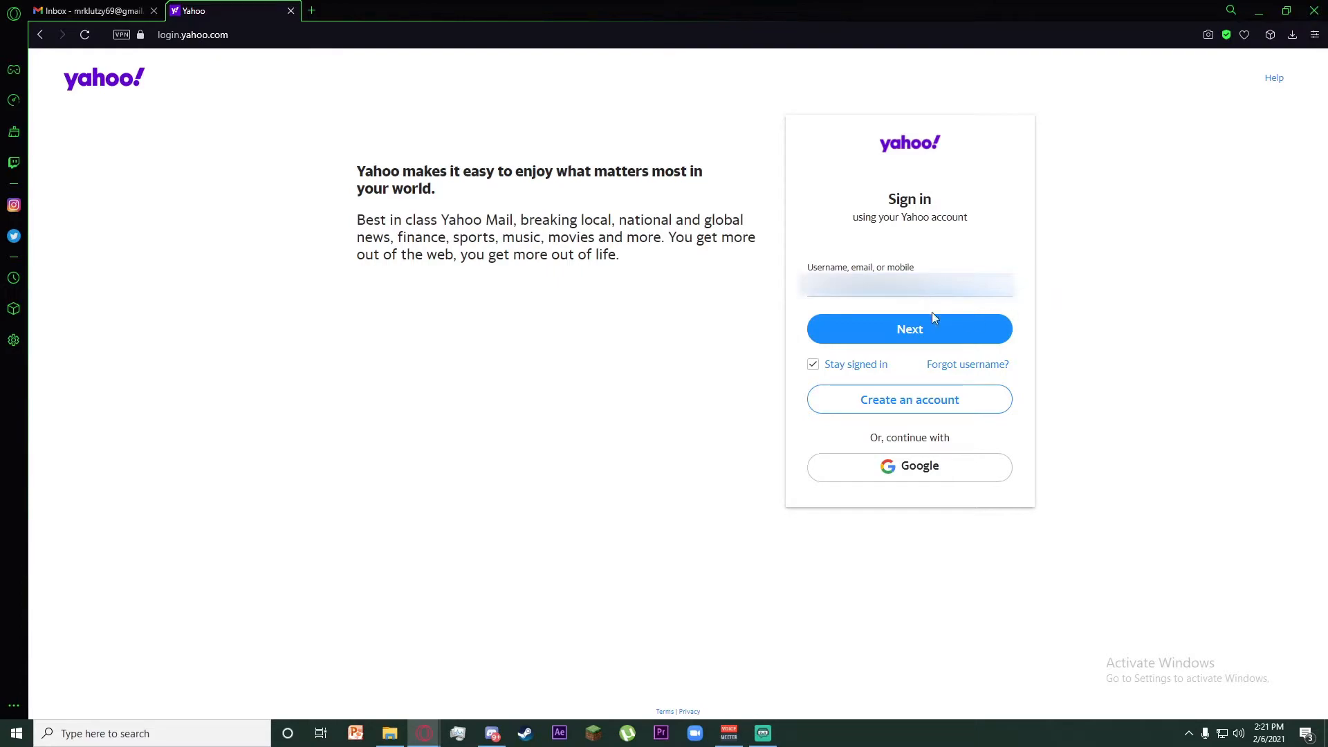
- Submit the username, enter the password and sign in, retrying after the invalid-password error
left_click(909, 328)
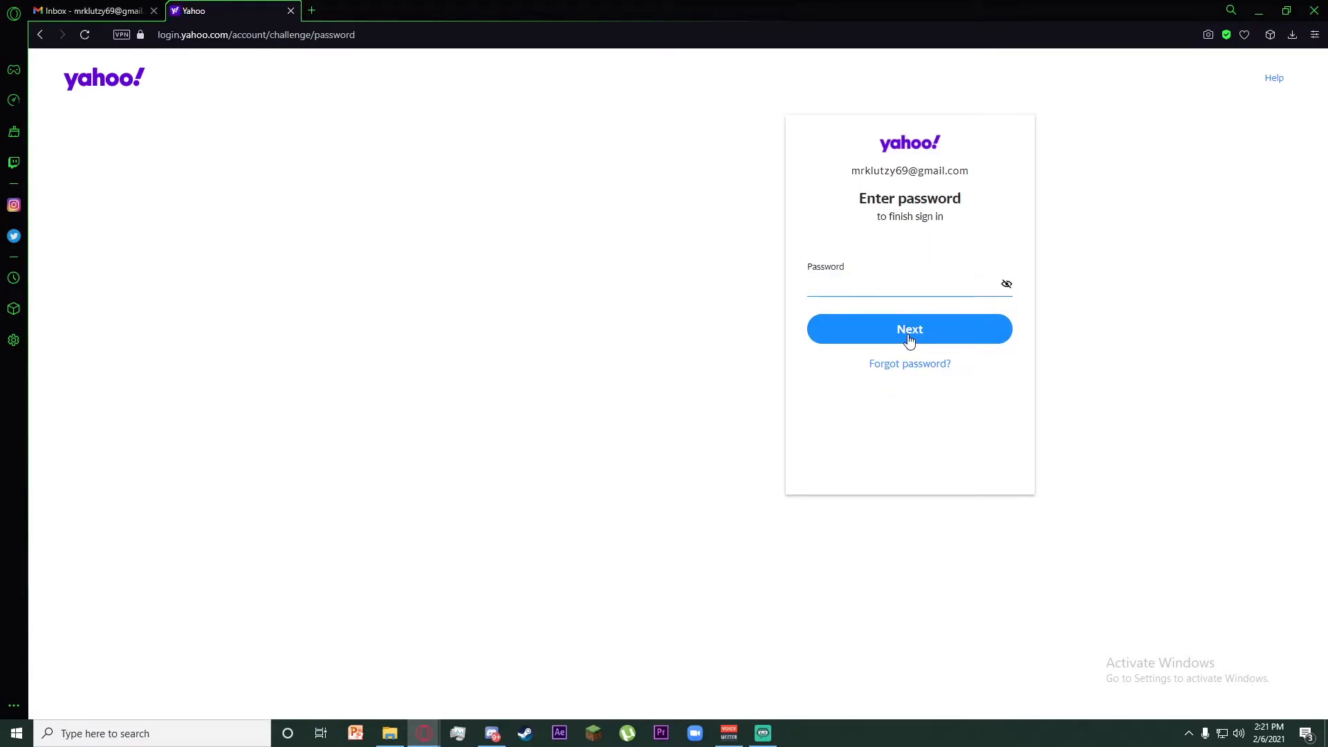
left_click(888, 286)
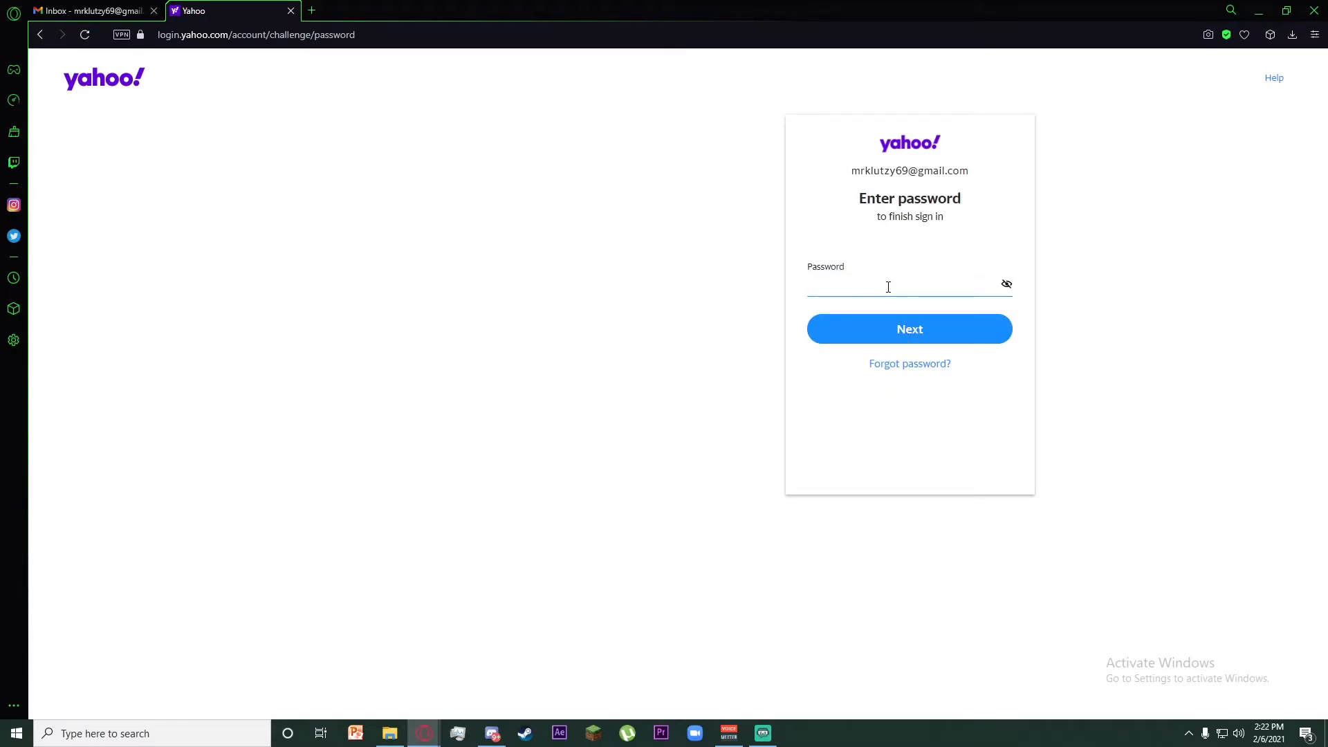
left_click(898, 287)
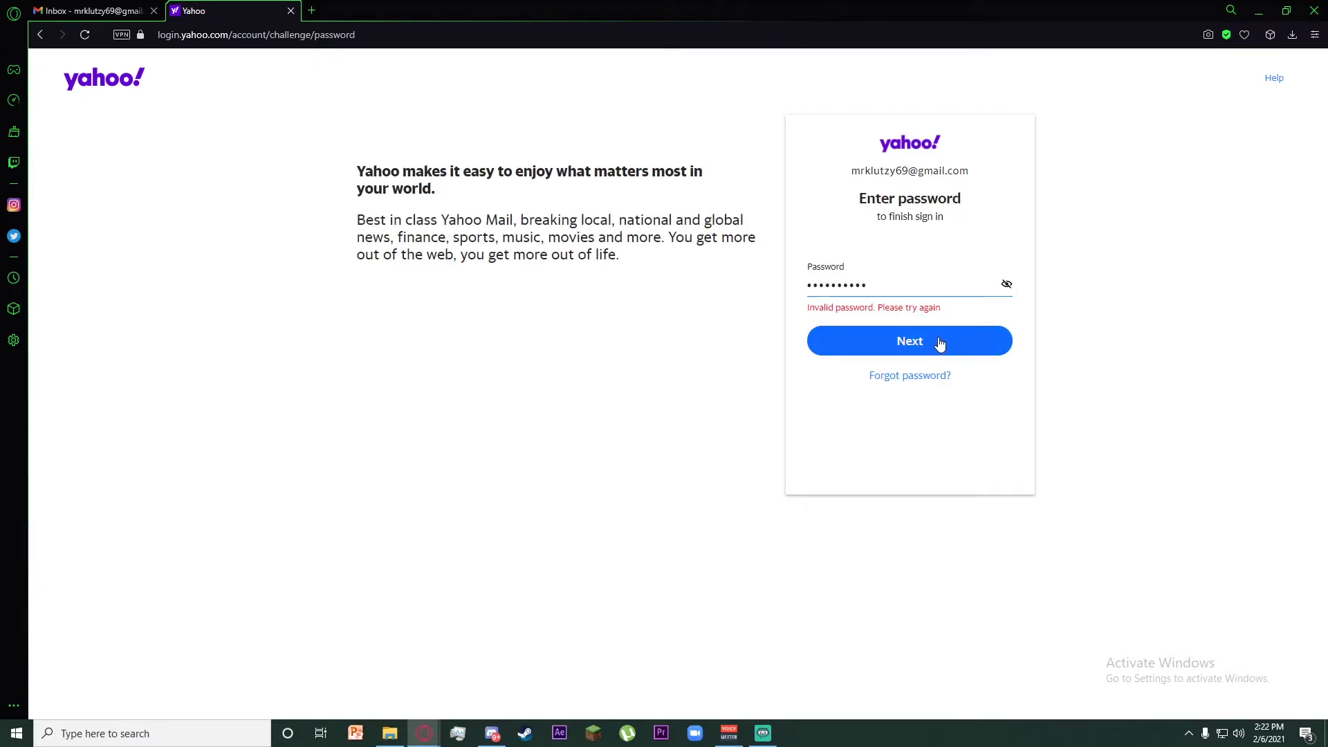
left_click(909, 341)
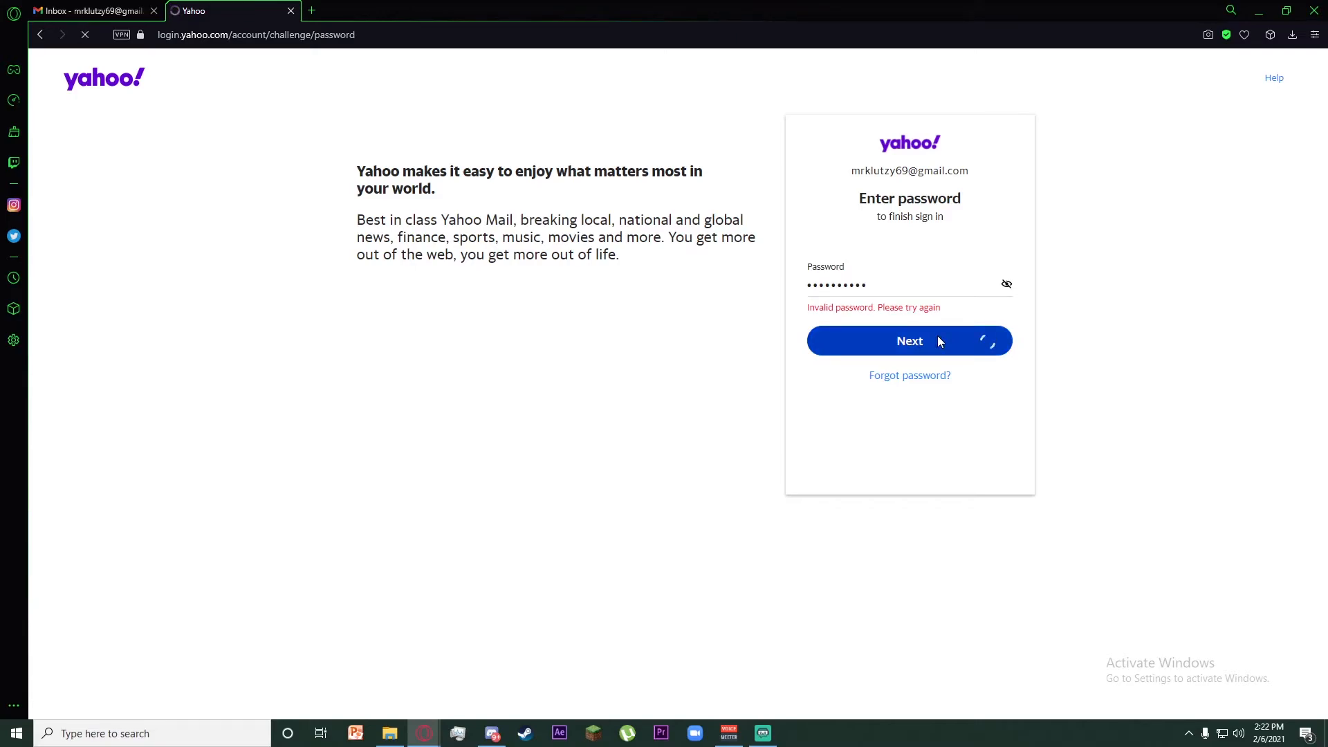
left_click(909, 341)
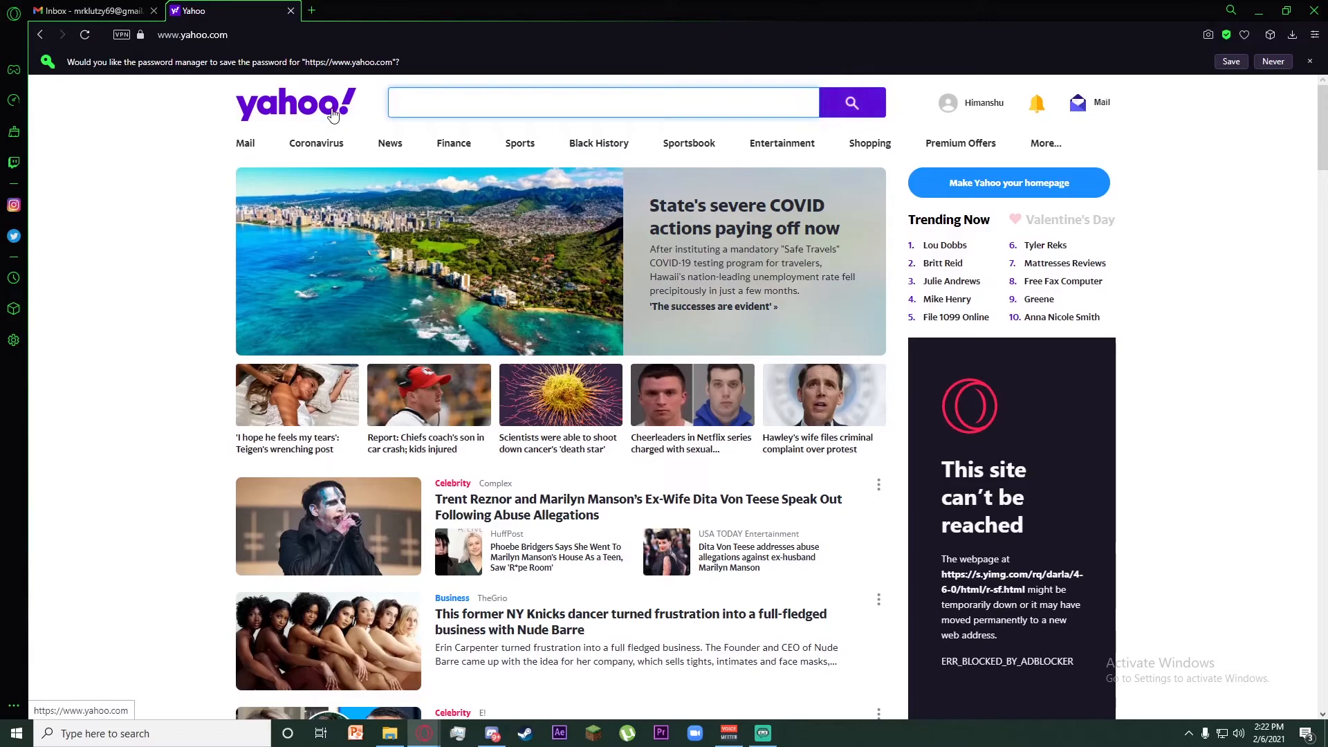
- Dismiss Opera's save-password prompt with 'Never', leaving the signed-in homepage
left_click(603, 102)
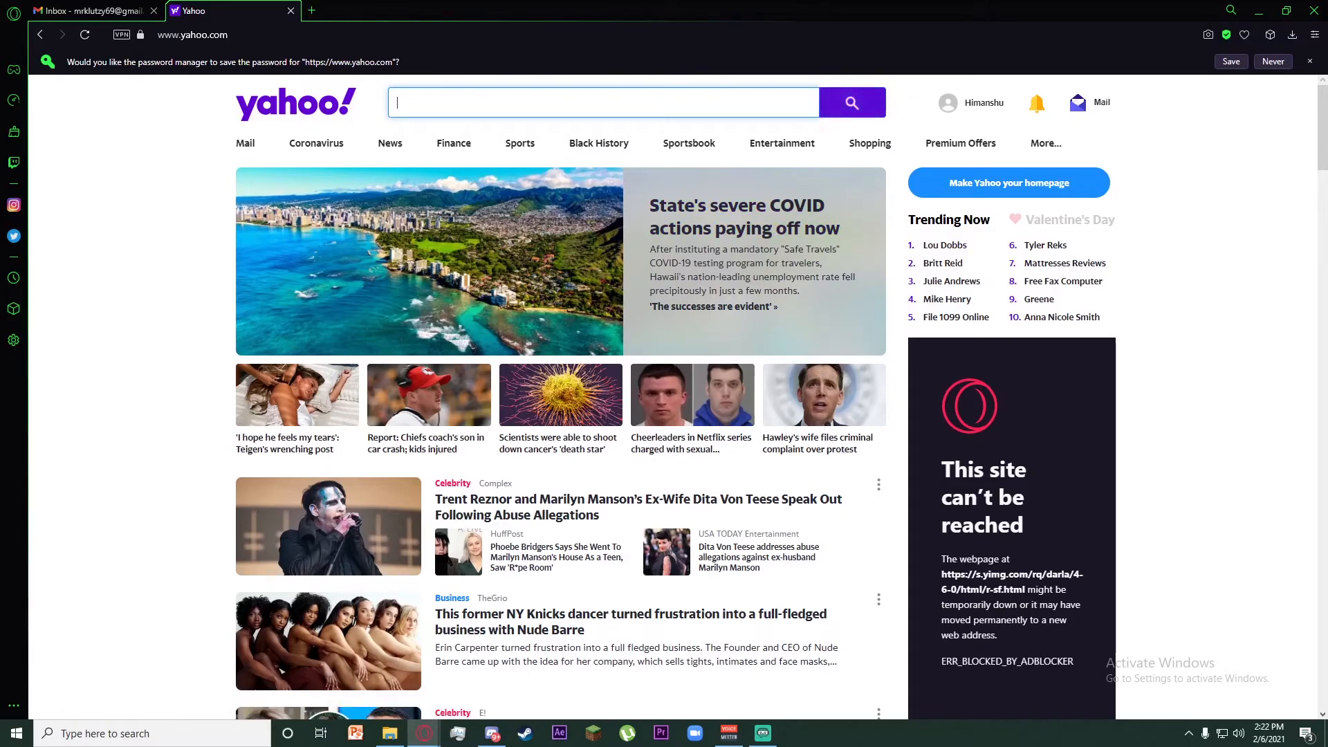
left_click(1273, 61)
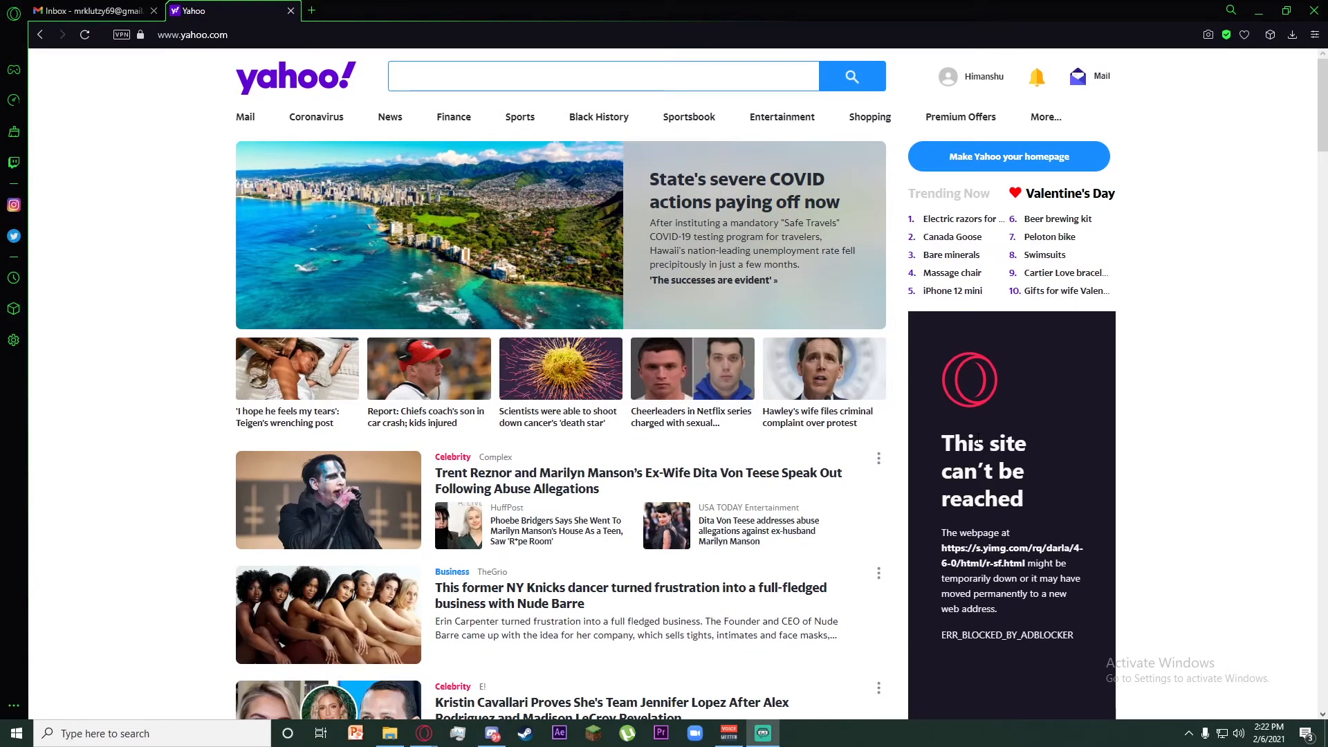